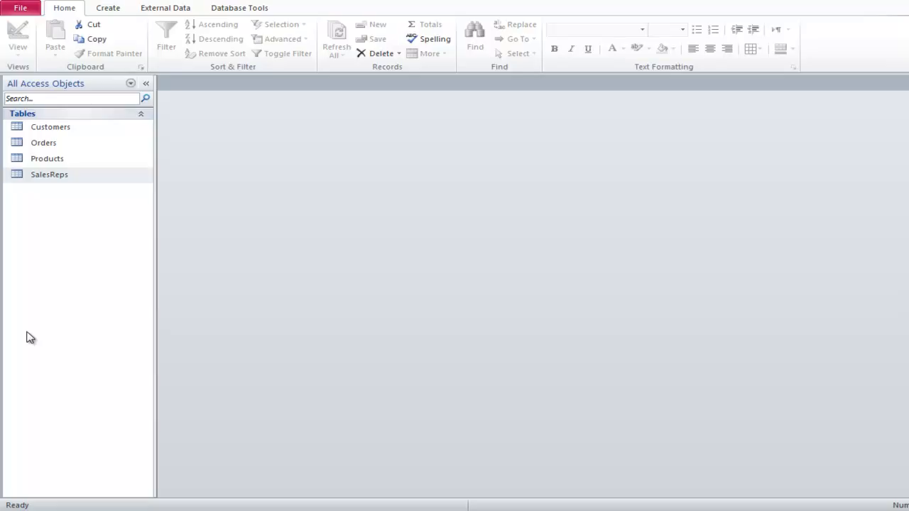
Select the SalesReps table and show the Create ribbon commands.
click(49, 174)
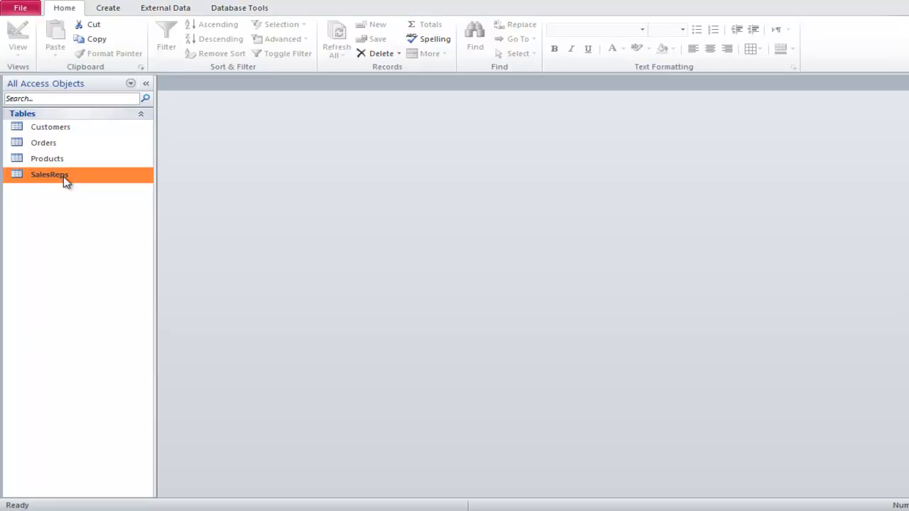
click(106, 8)
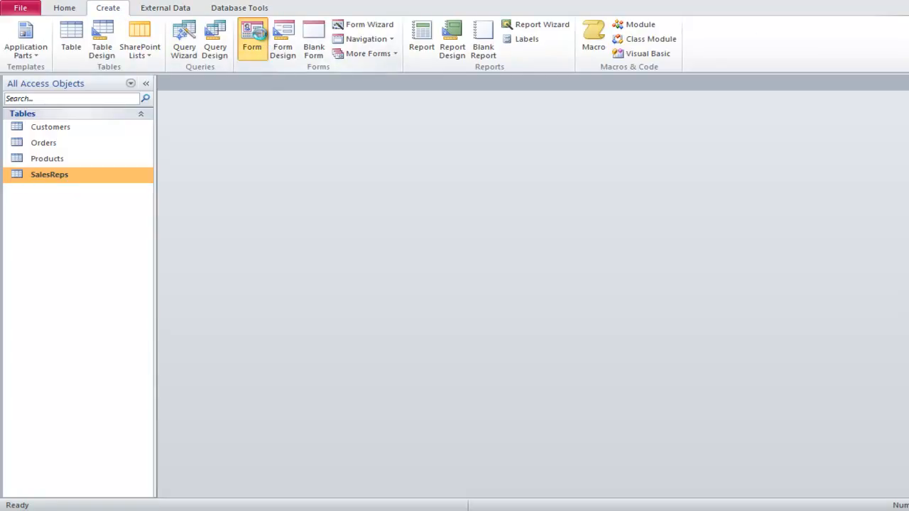
Generate a SalesReps form with customer subtable and browse several rep records.
click(251, 35)
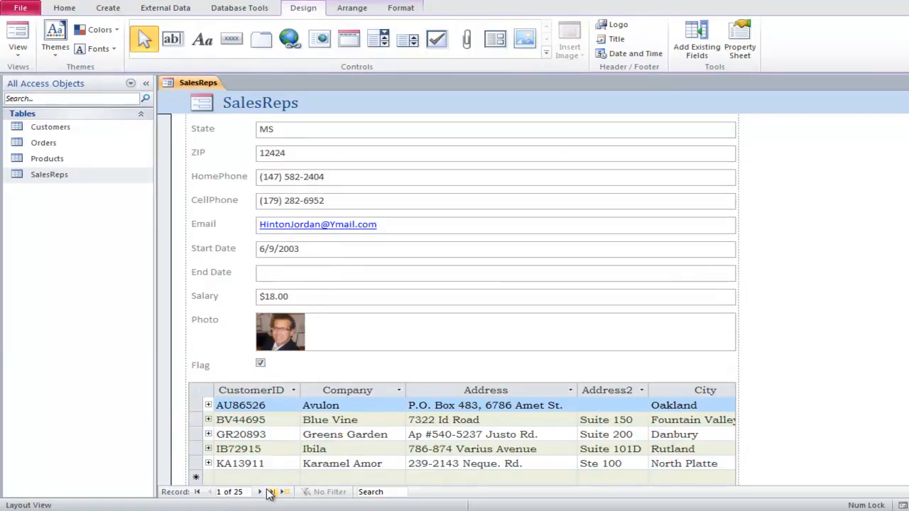
click(253, 492)
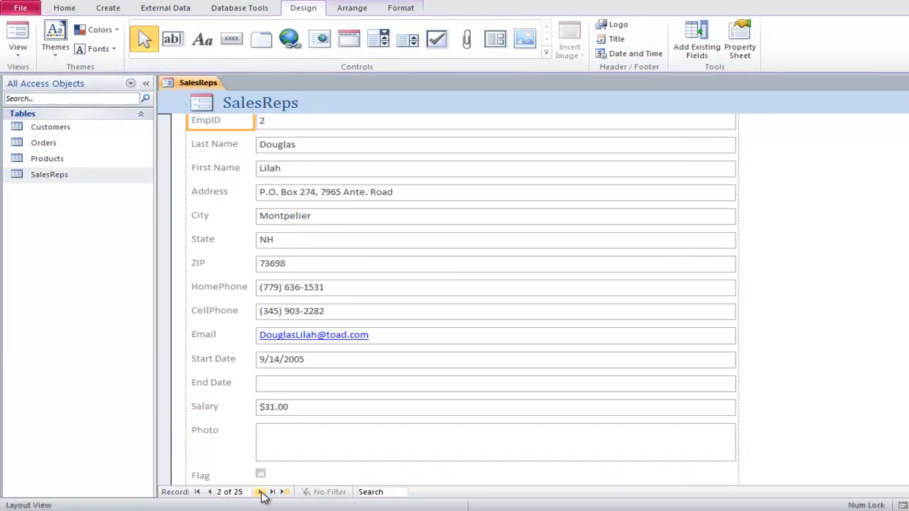
click(264, 492)
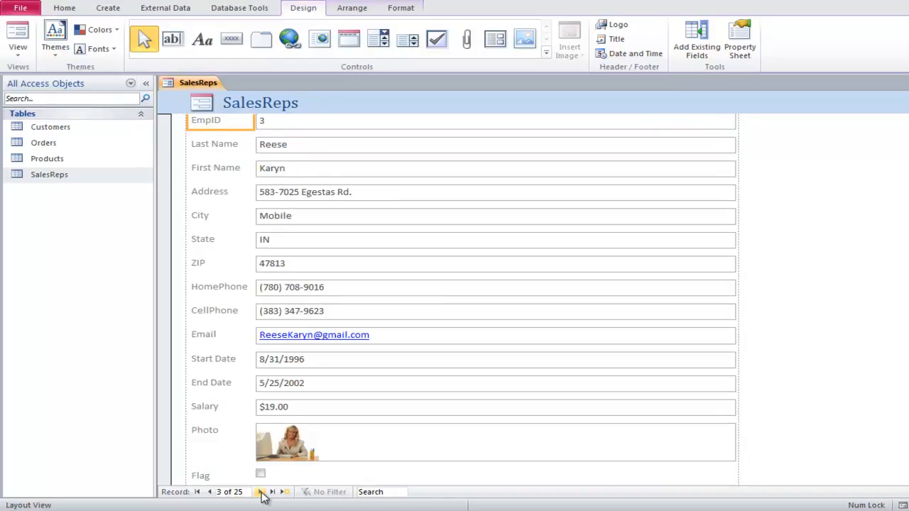
click(263, 493)
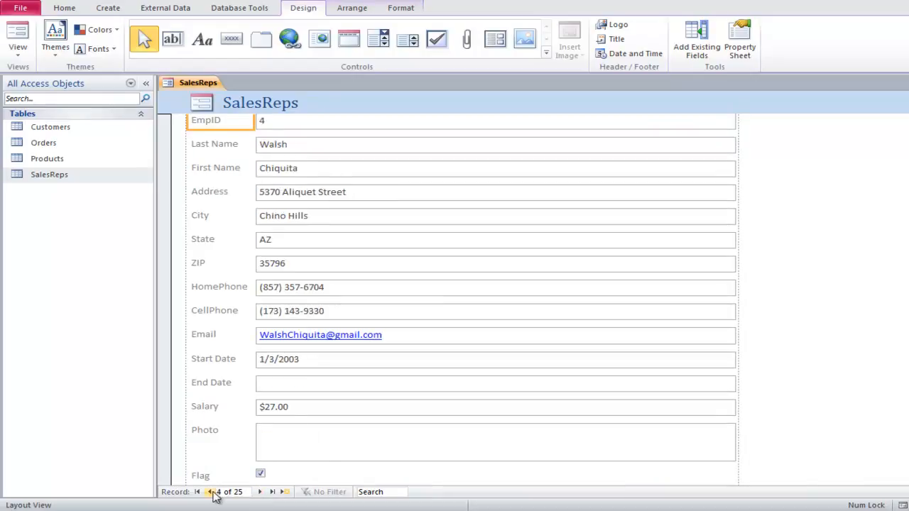
click(198, 492)
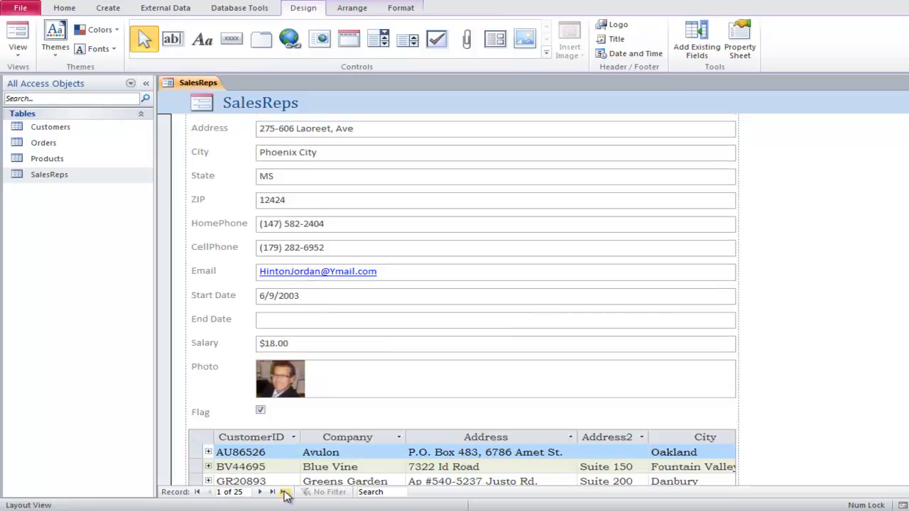
click(280, 492)
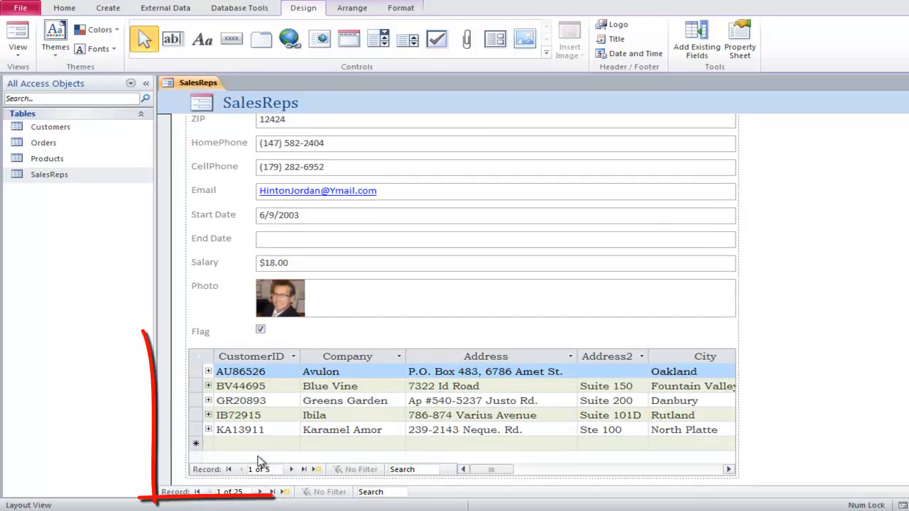
click(256, 444)
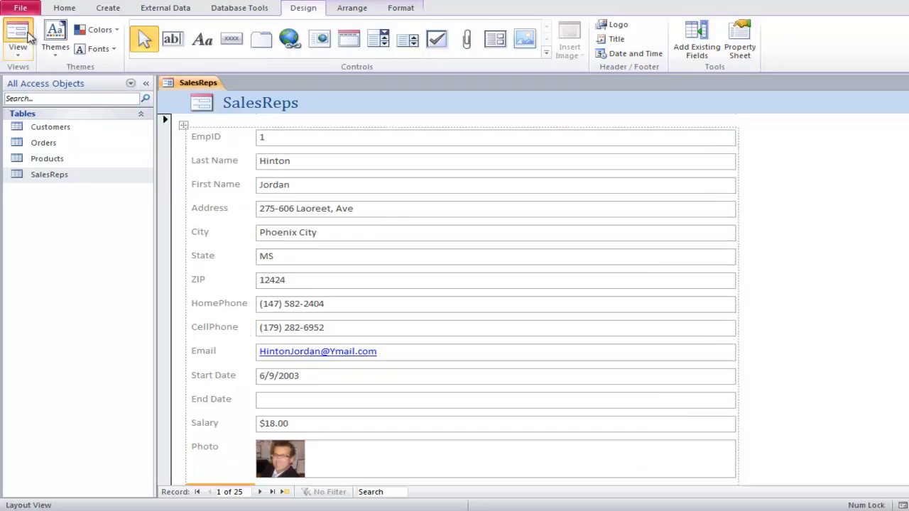
click(12, 33)
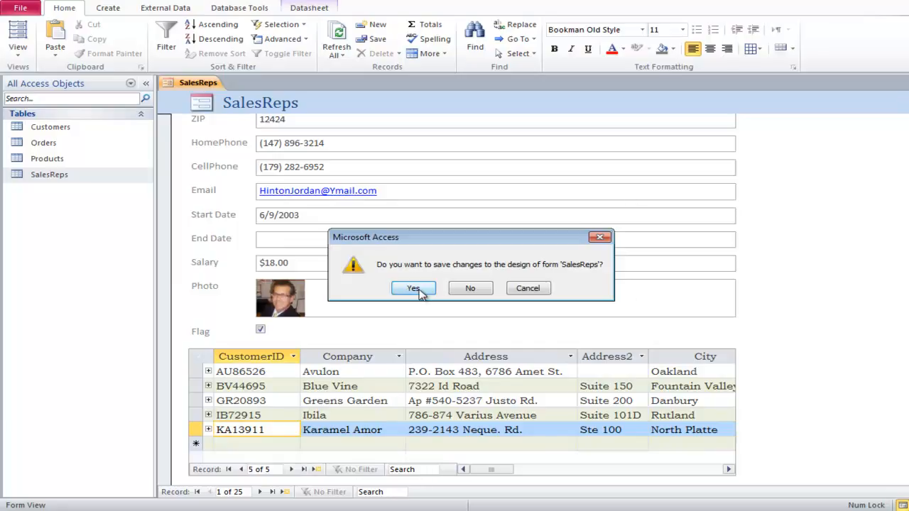
Save the form as 'SalesReps and Customer form'.
click(413, 288)
text(SalesReps and Customer form)
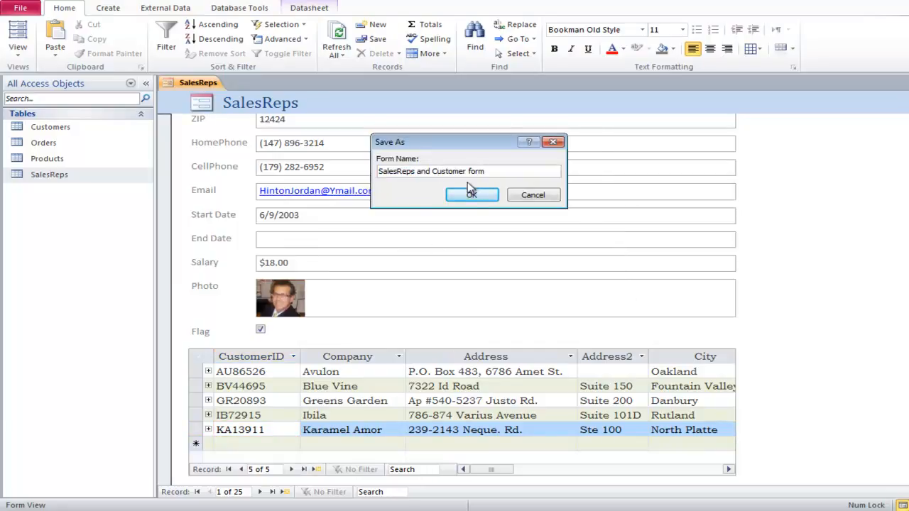
click(472, 194)
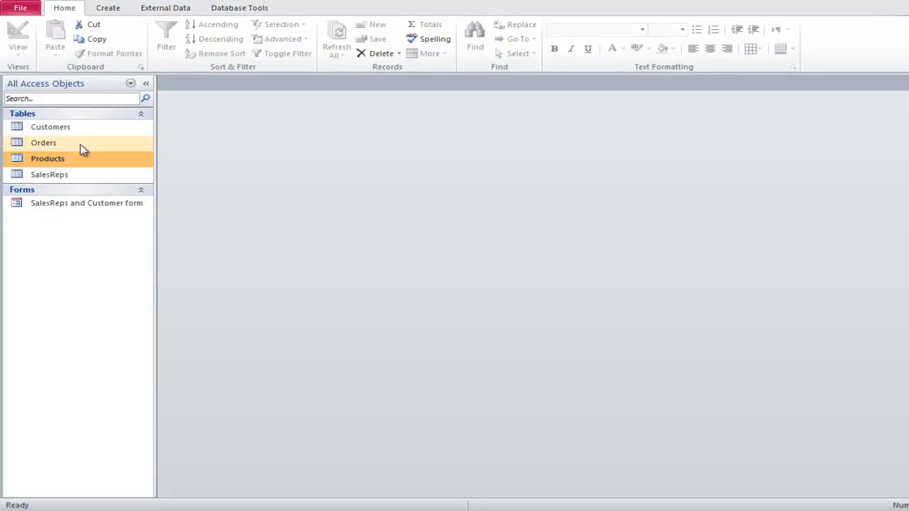
Create a Products split form from the More Forms list.
click(92, 8)
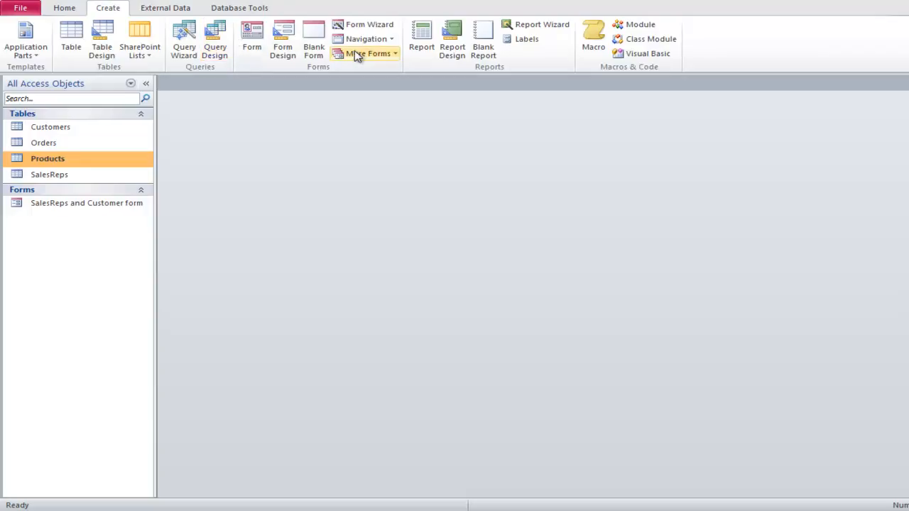
click(366, 54)
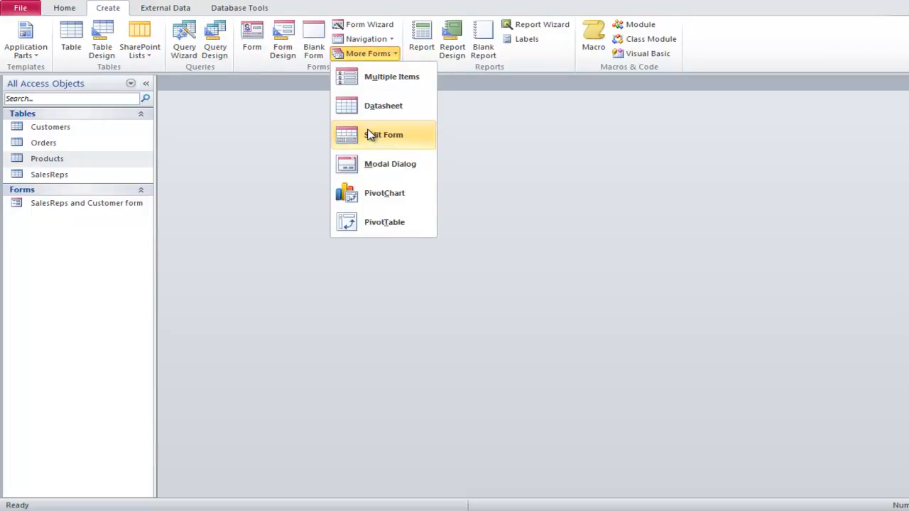
click(382, 134)
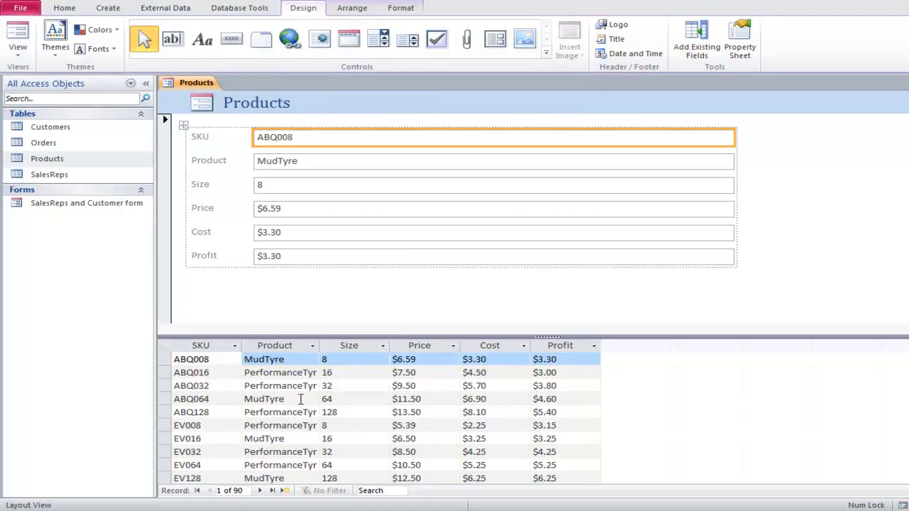
Browse products EV064 and FCP128, then agree to save the split form.
click(273, 438)
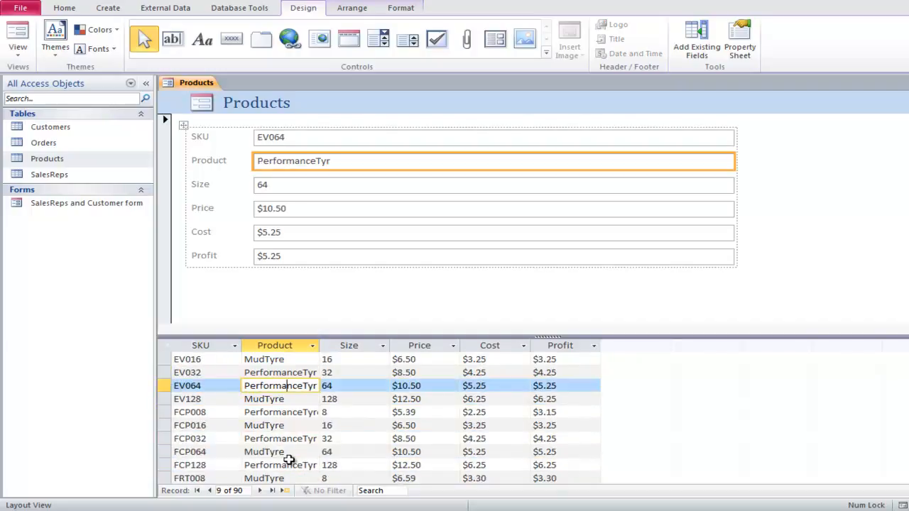
click(281, 465)
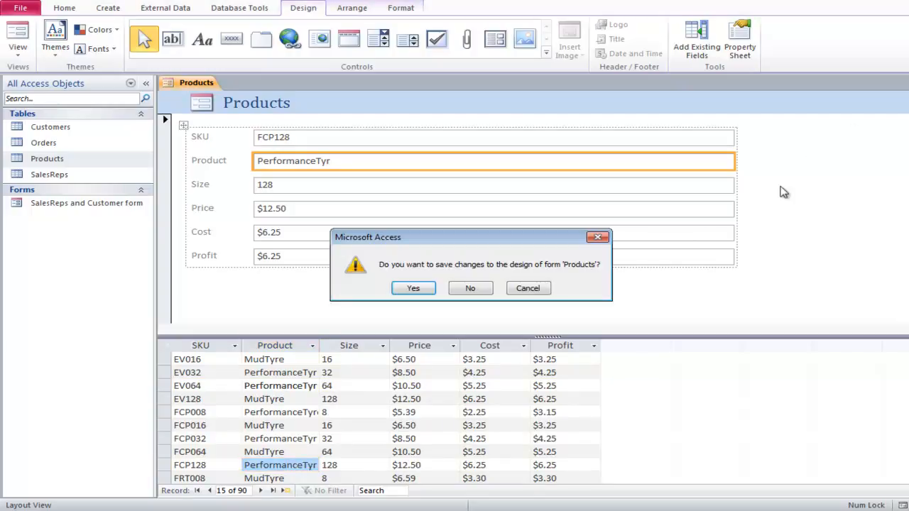
click(413, 287)
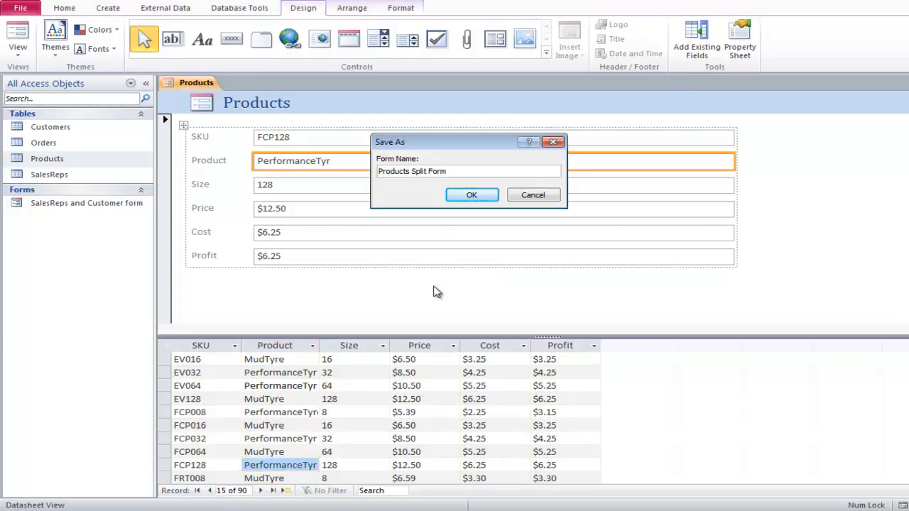